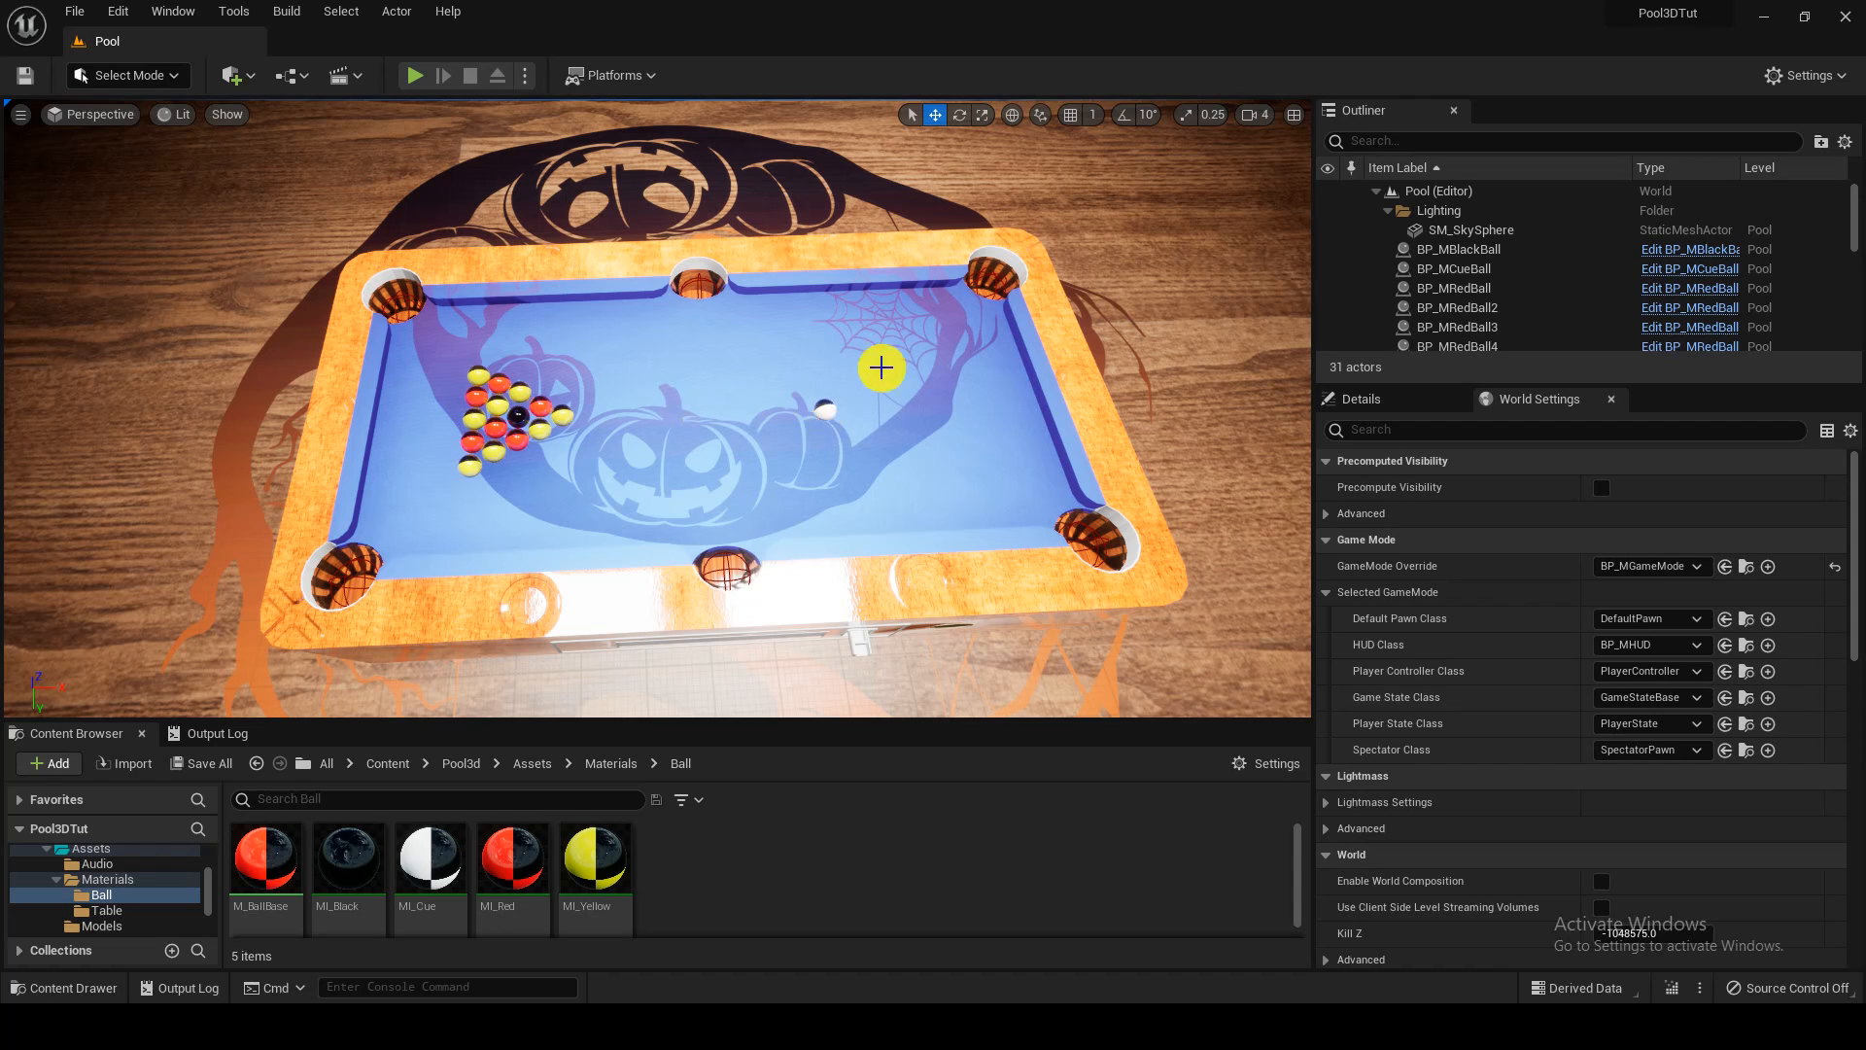
{"action": "mouse_move", "coordinate": [620, 427]}
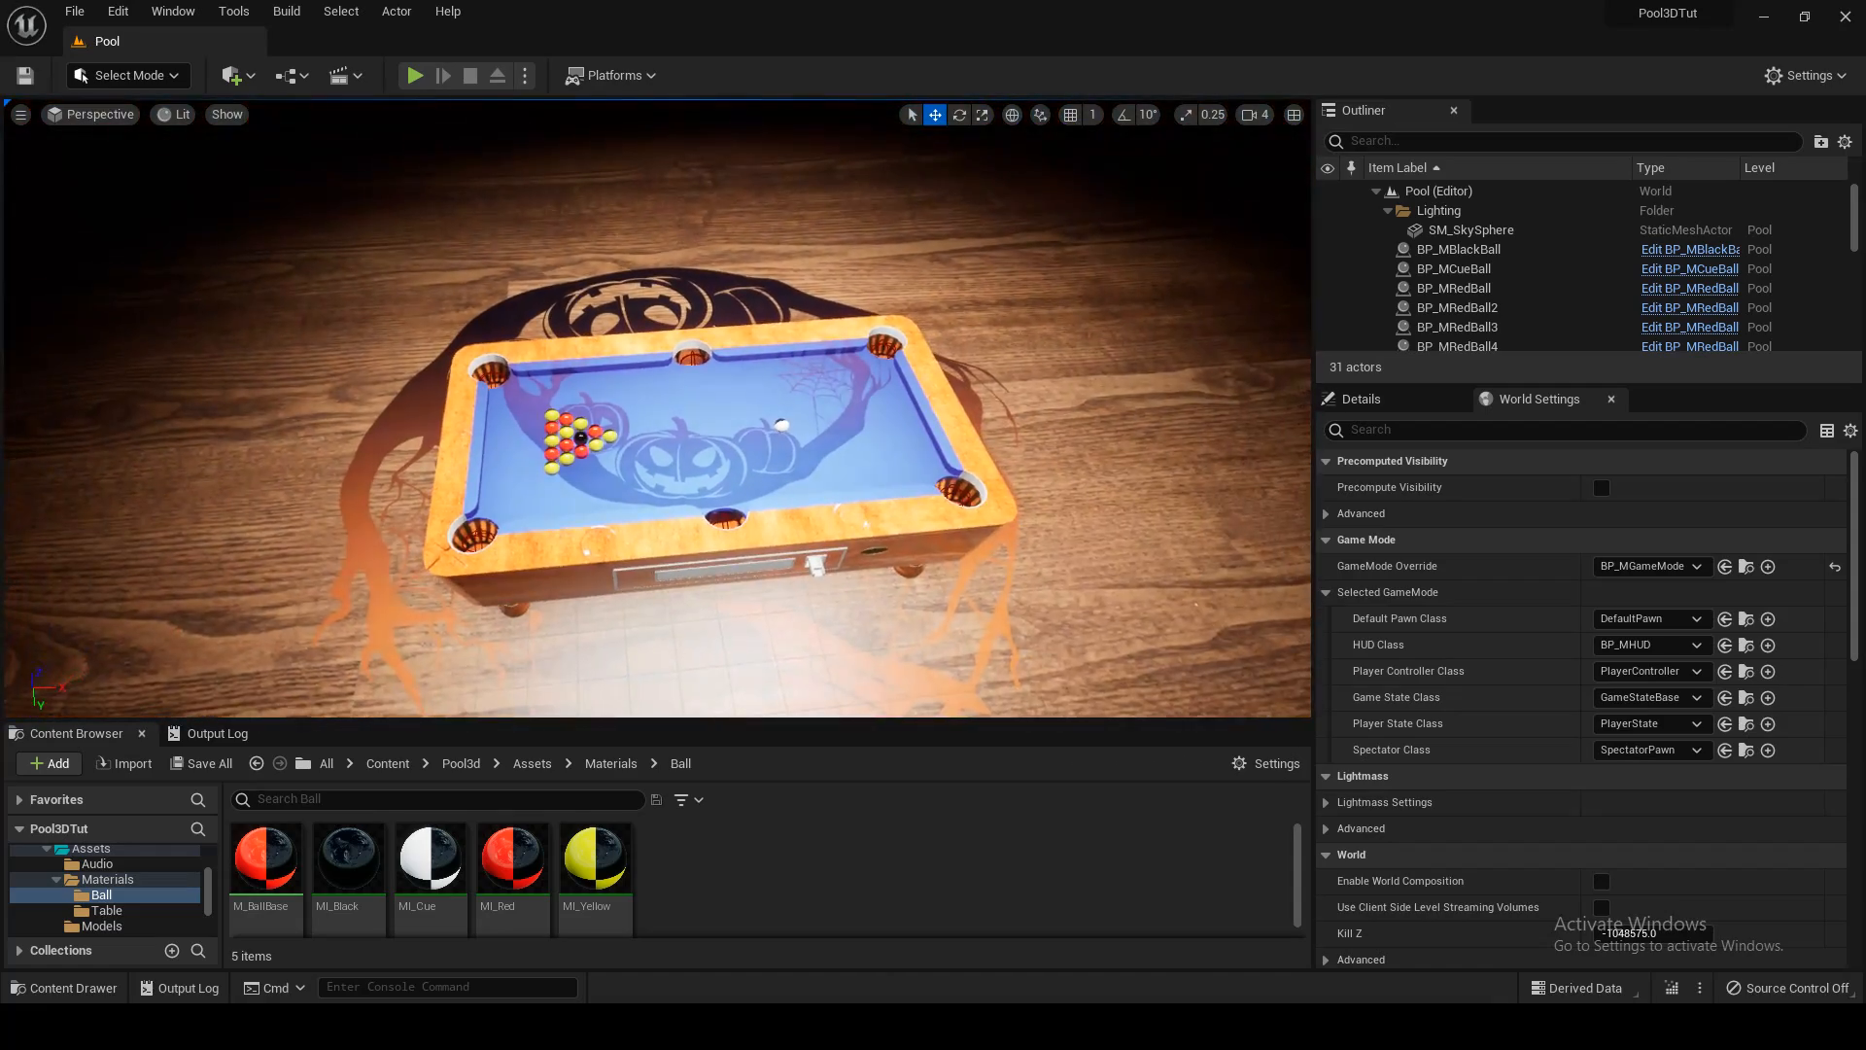
- Run a Play-In-Editor session for the break shot, then stop and relaunch with re-racked balls
{"action": "left_click", "coordinate": [414, 76]}
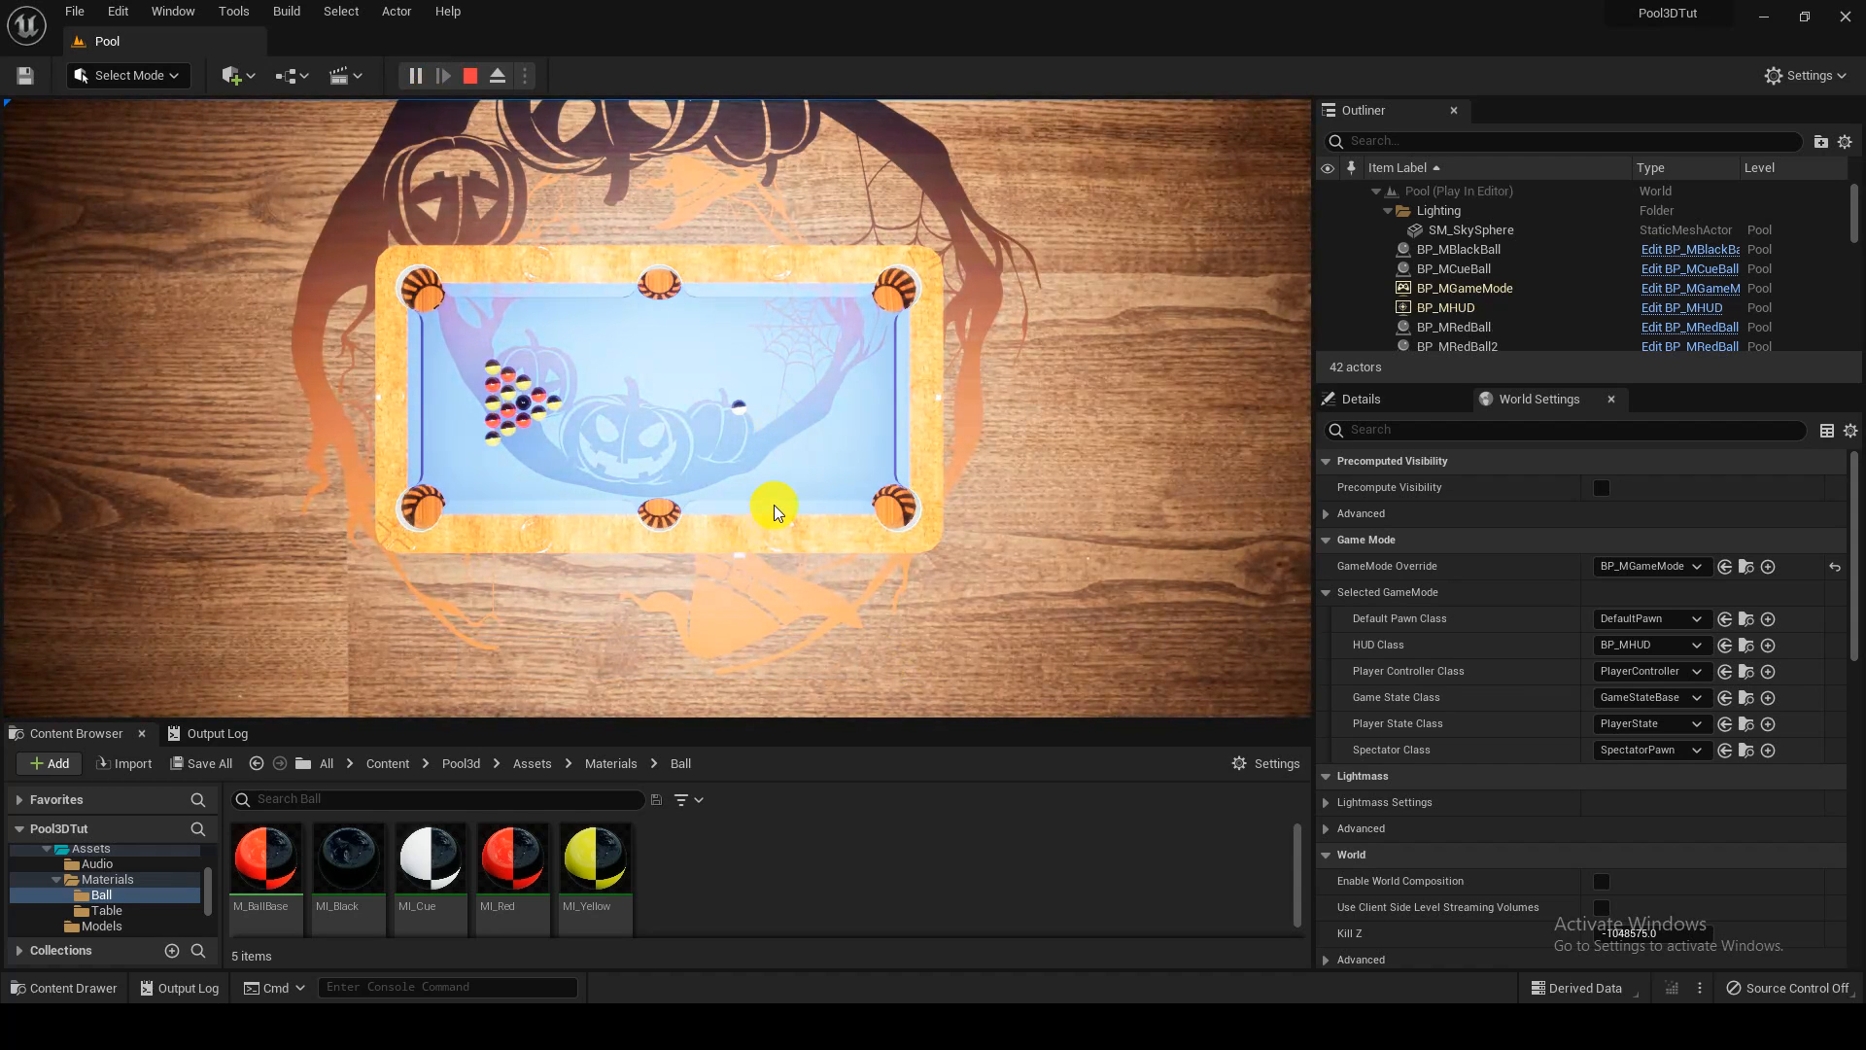
{"action": "mouse_move", "coordinate": [395, 410]}
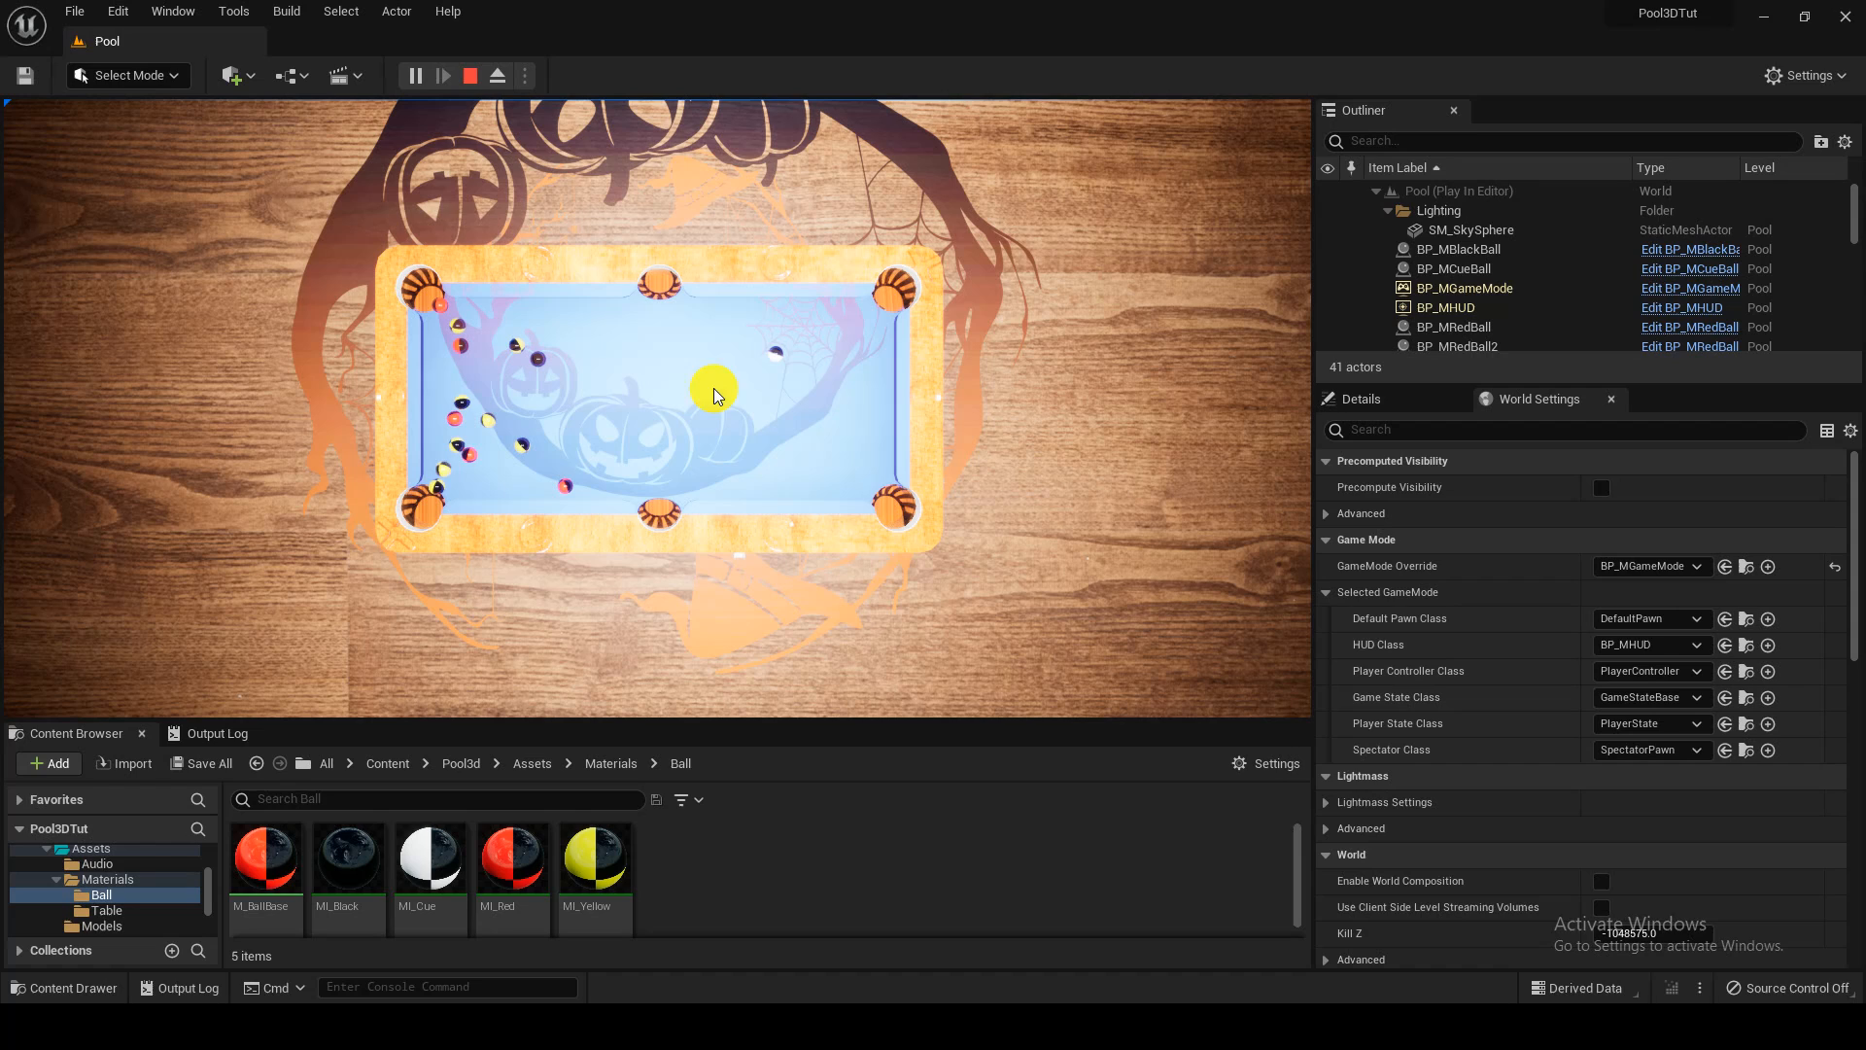
{"action": "mouse_move", "coordinate": [779, 360]}
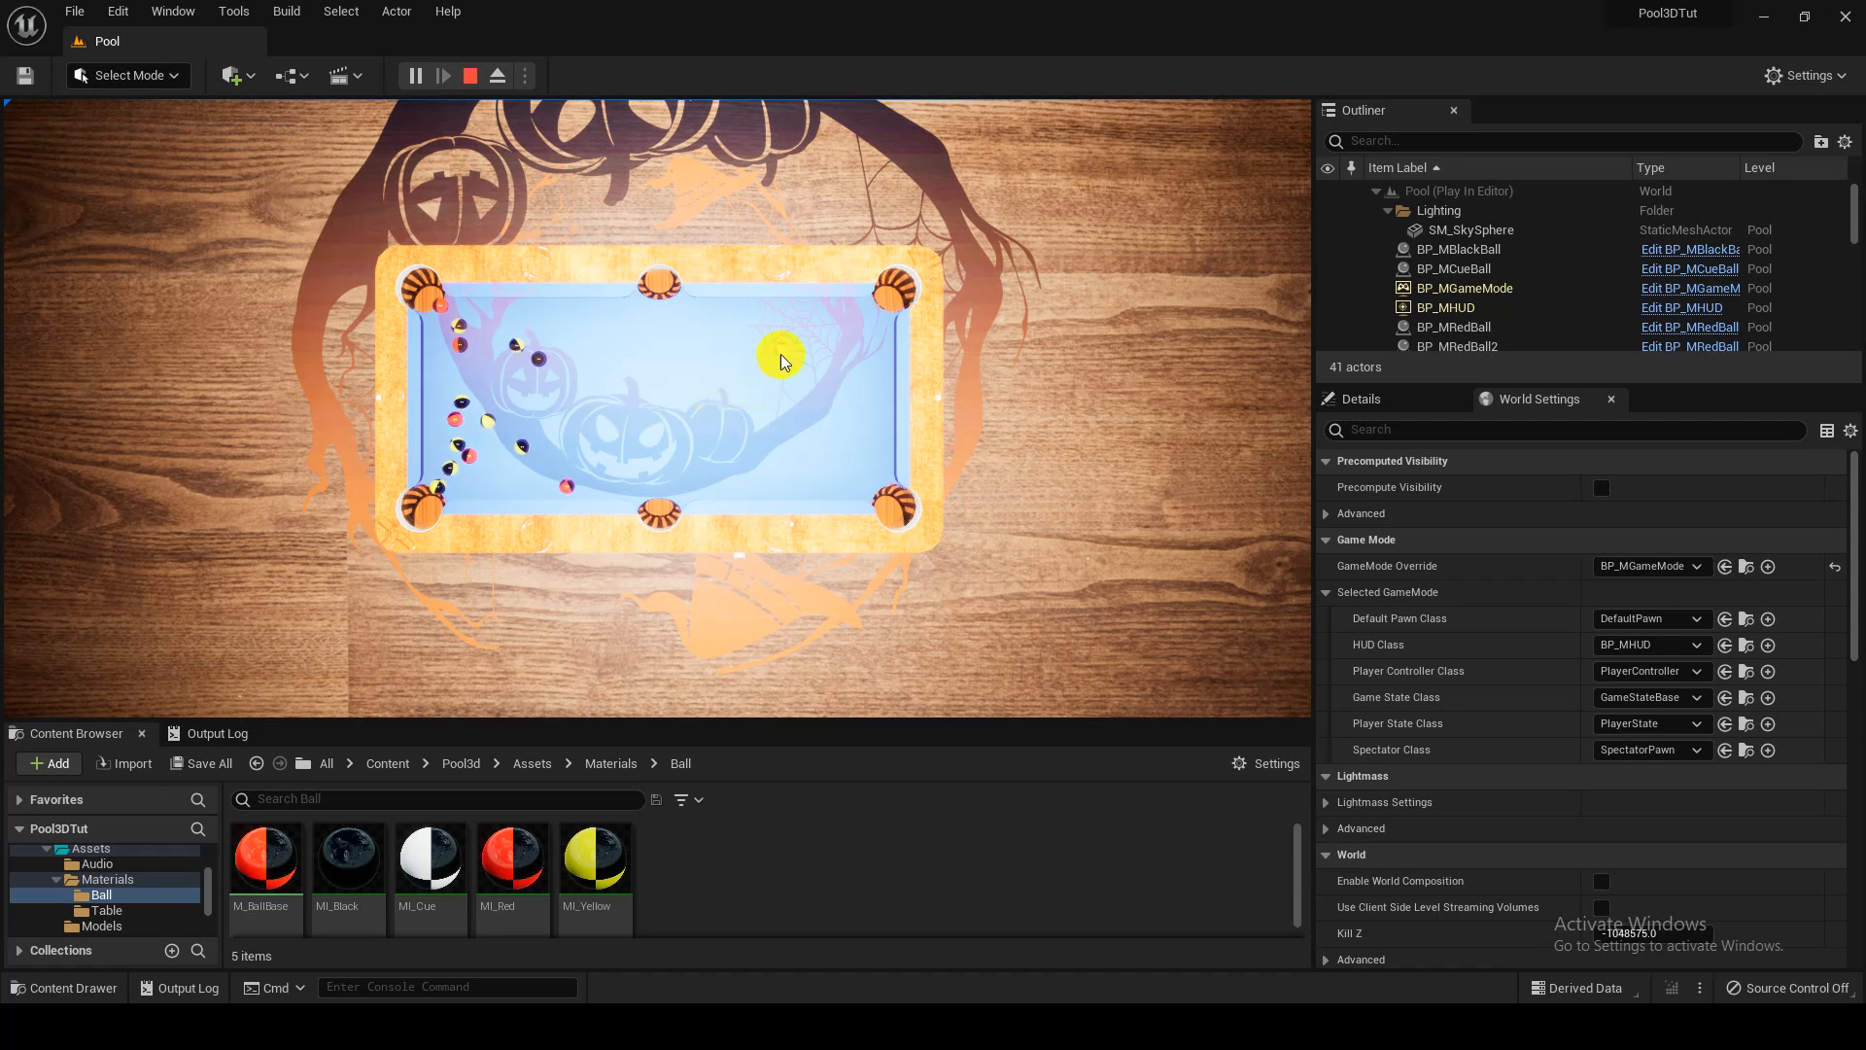
{"action": "mouse_move", "coordinate": [783, 369]}
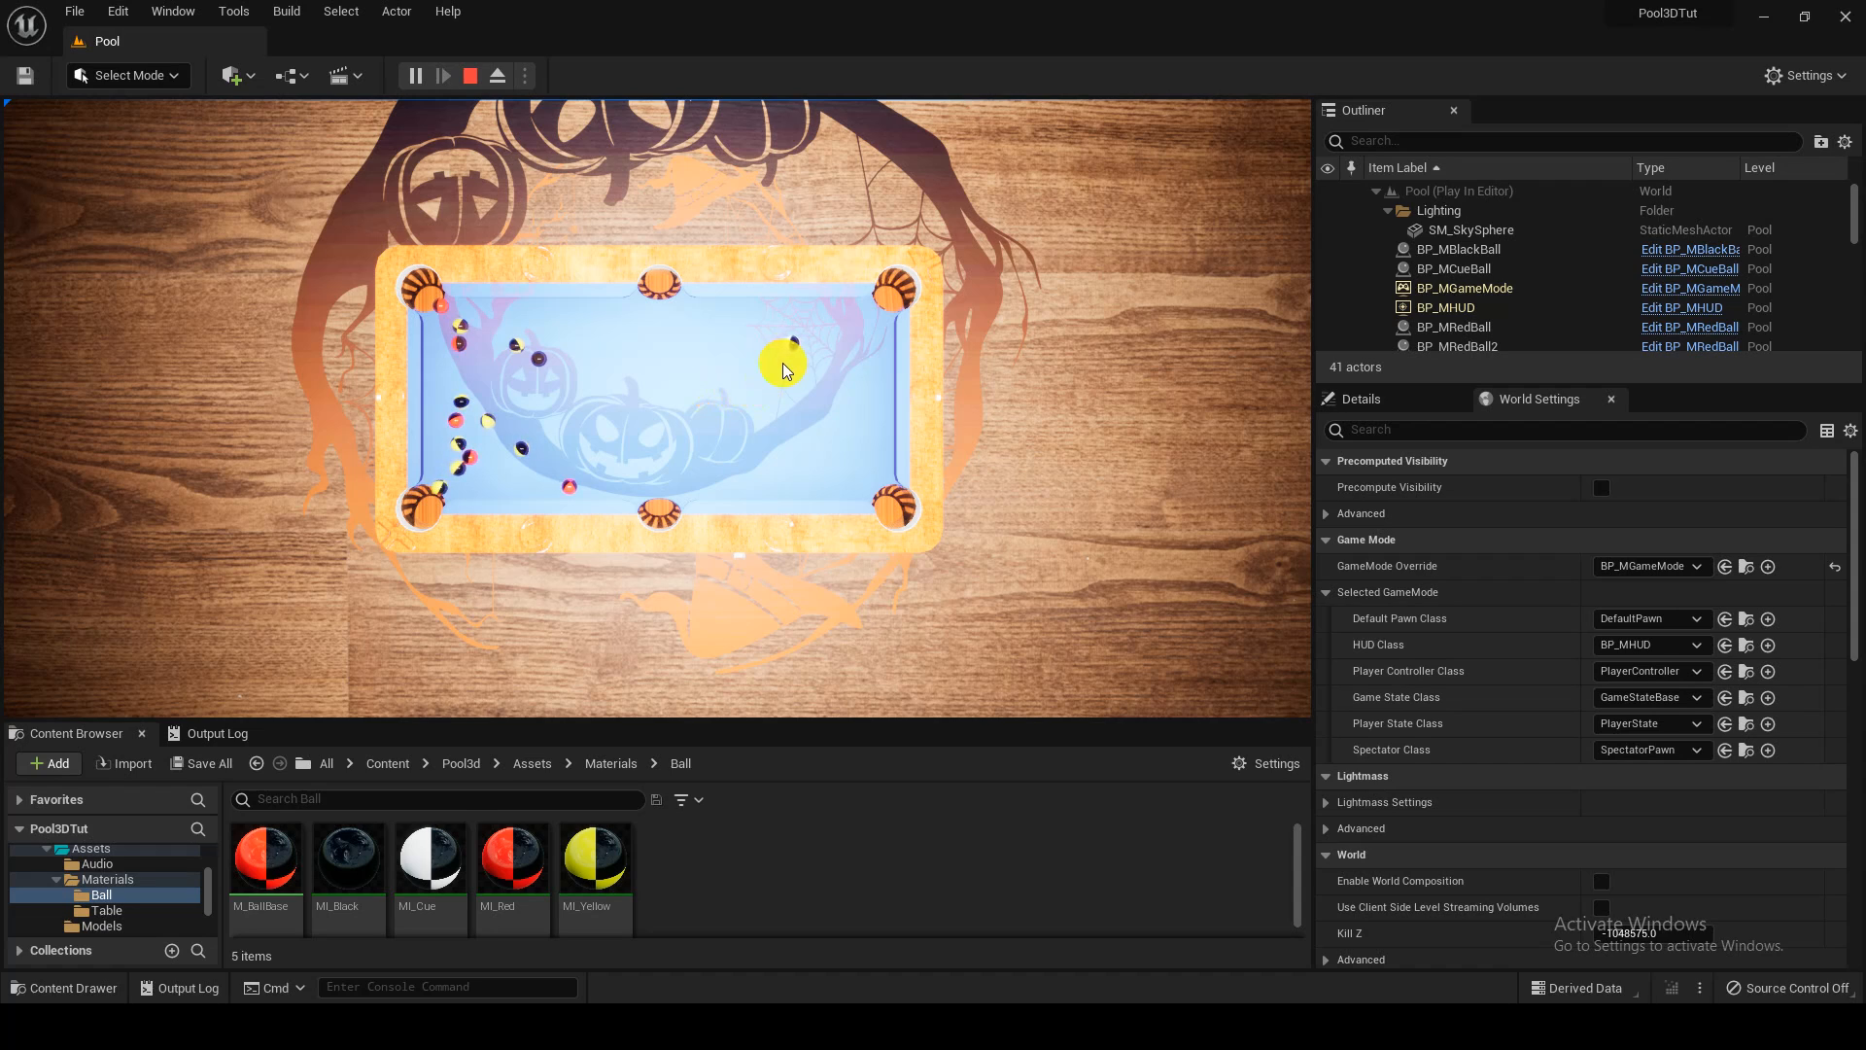
{"action": "left_click", "coordinate": [469, 76]}
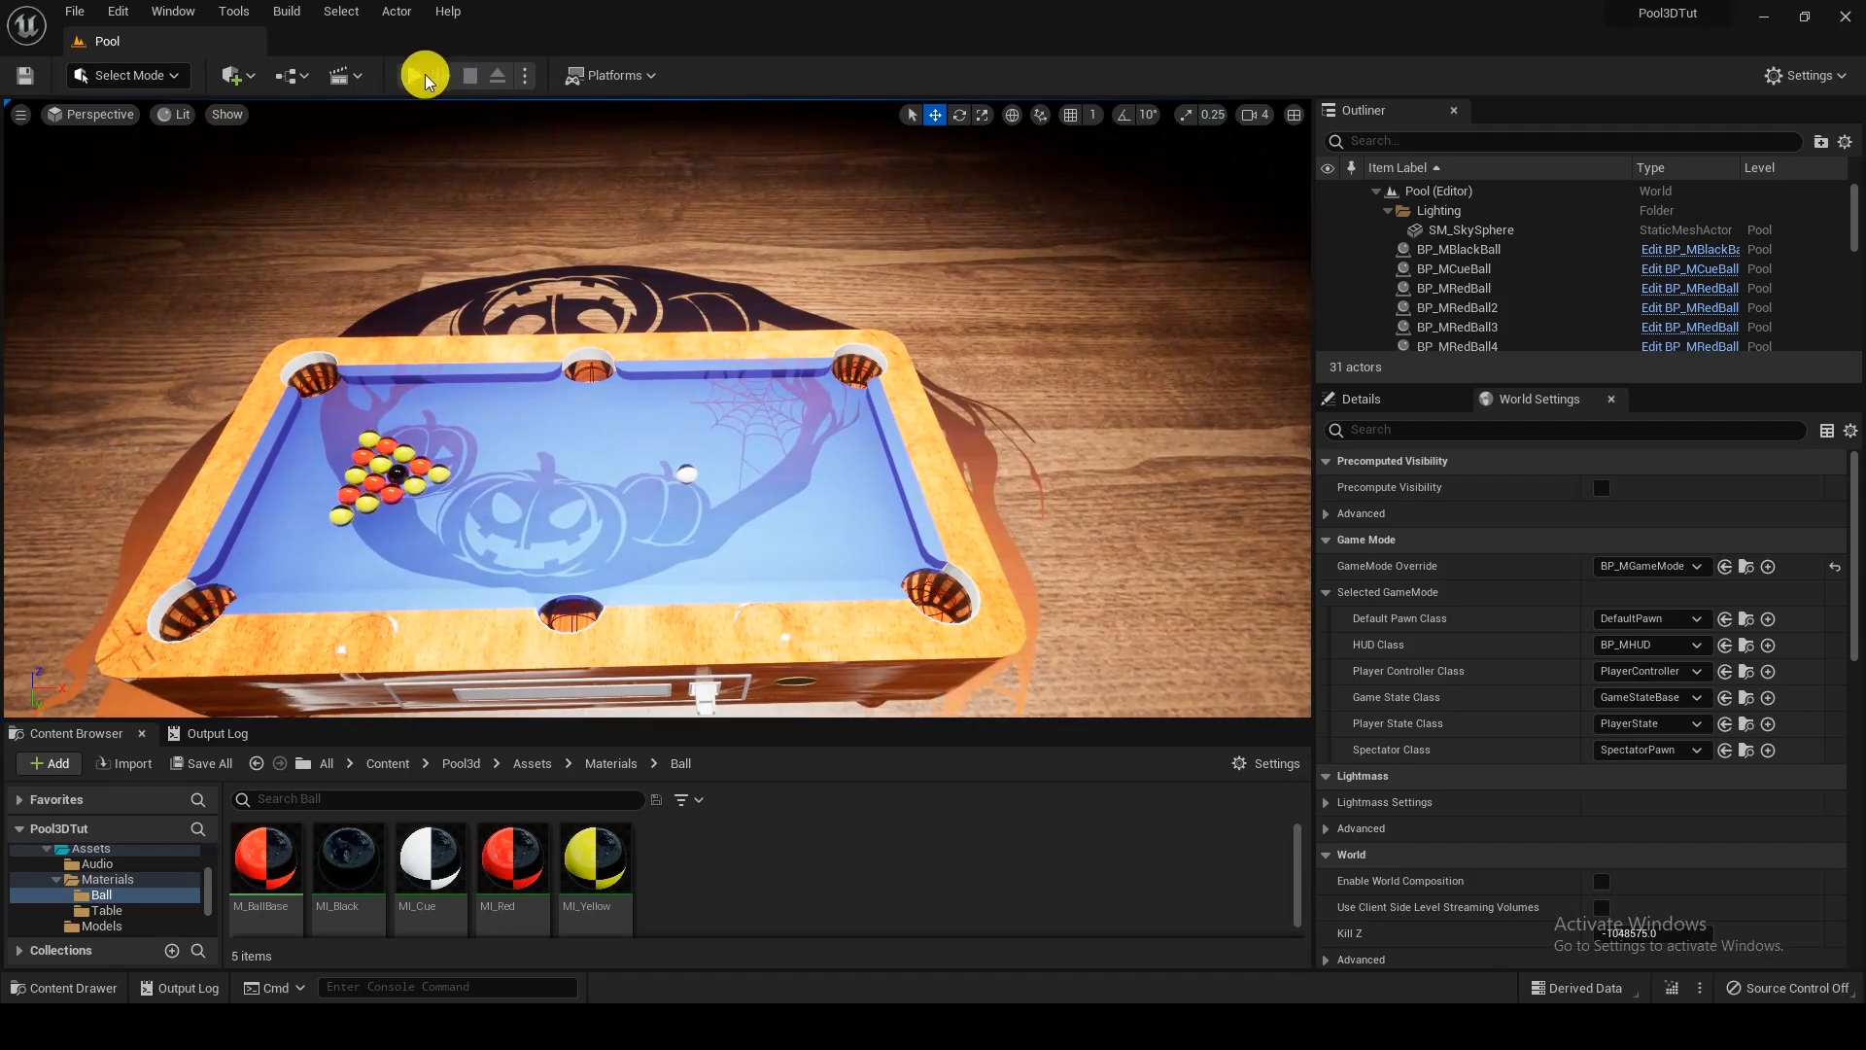
{"action": "left_click", "coordinate": [426, 75]}
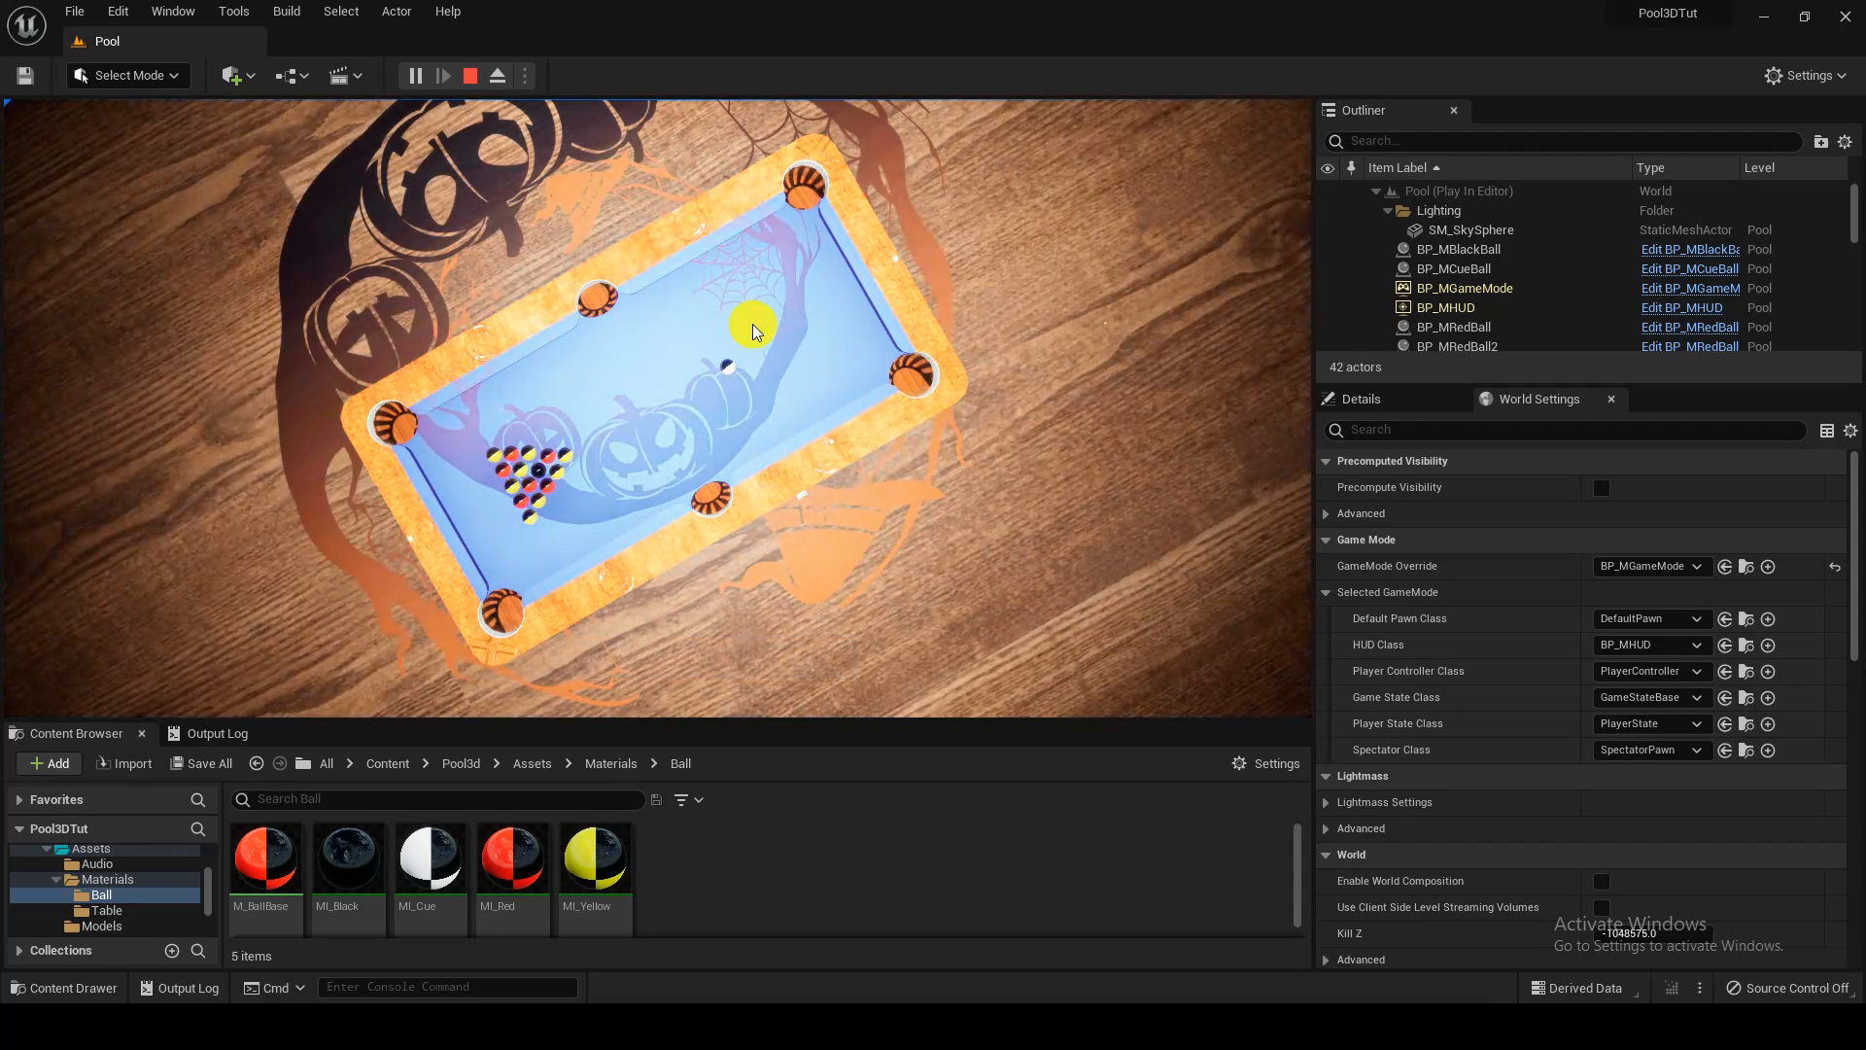
{"action": "left_click", "coordinate": [468, 75]}
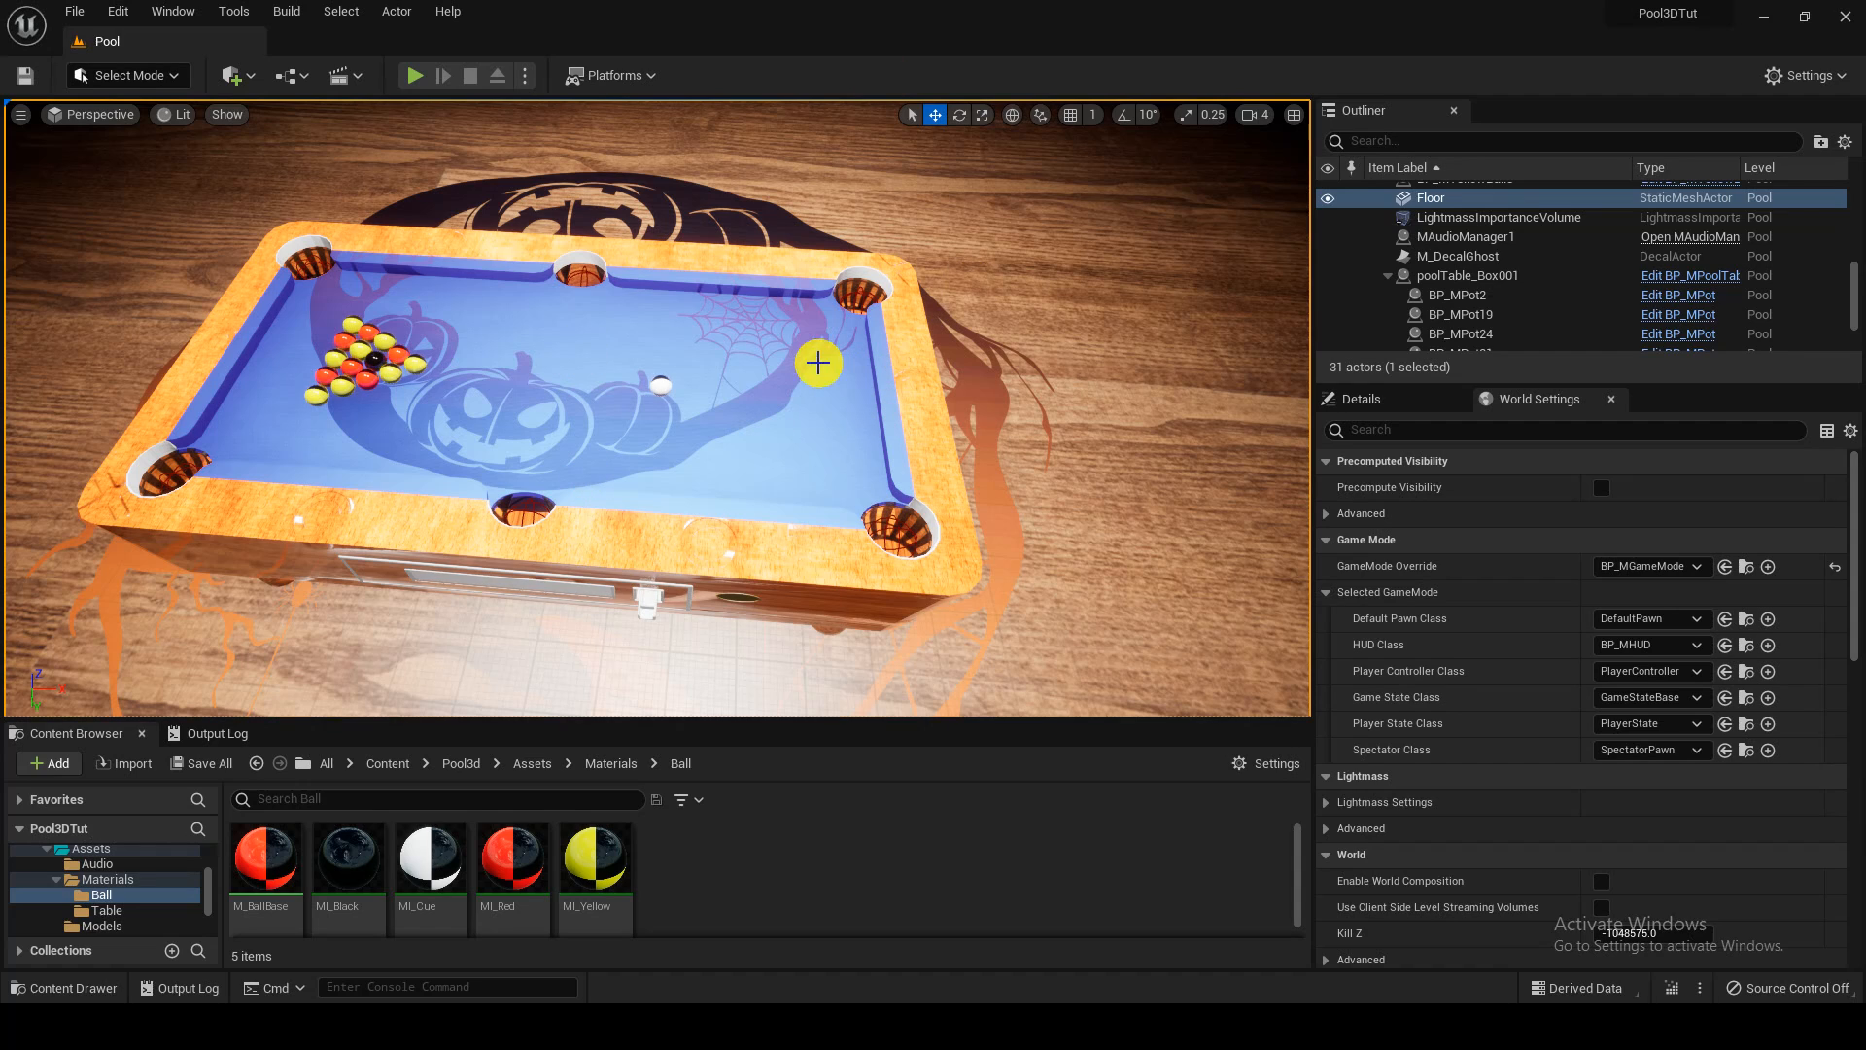
{"action": "mouse_move", "coordinate": [686, 266]}
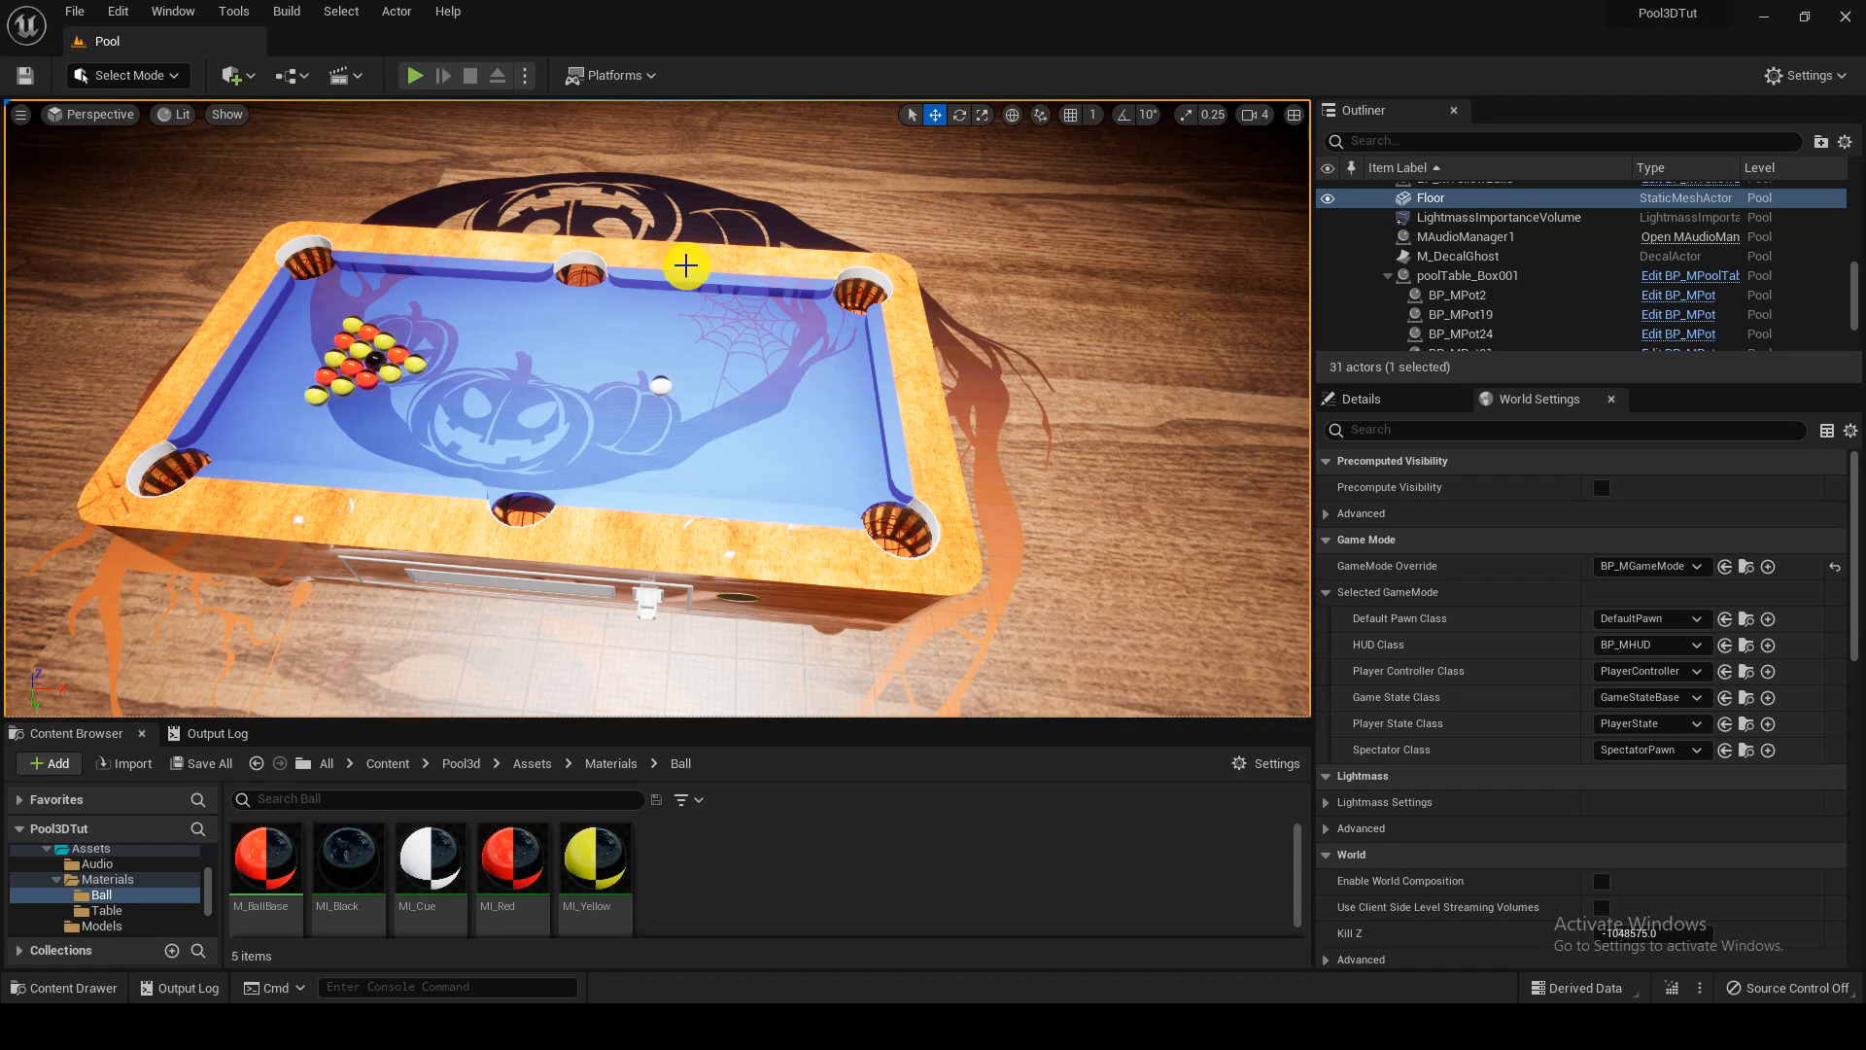
{"action": "mouse_move", "coordinate": [990, 440]}
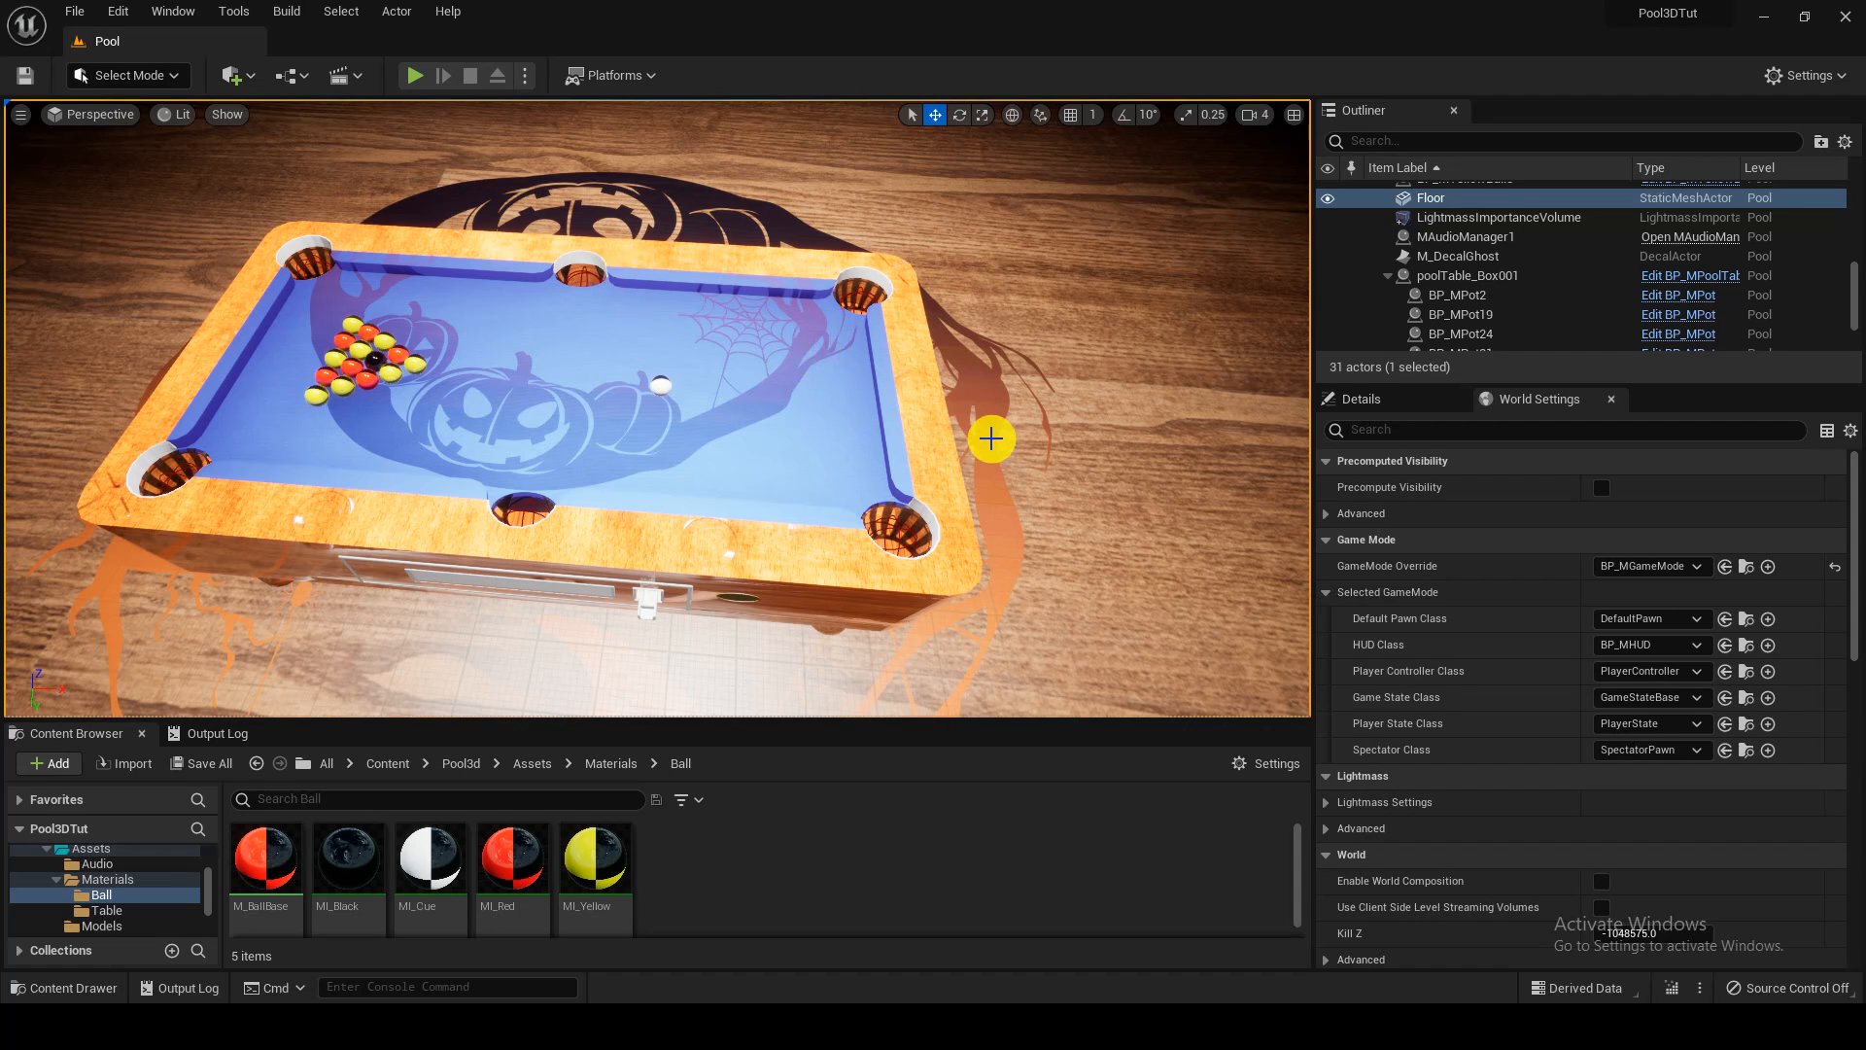